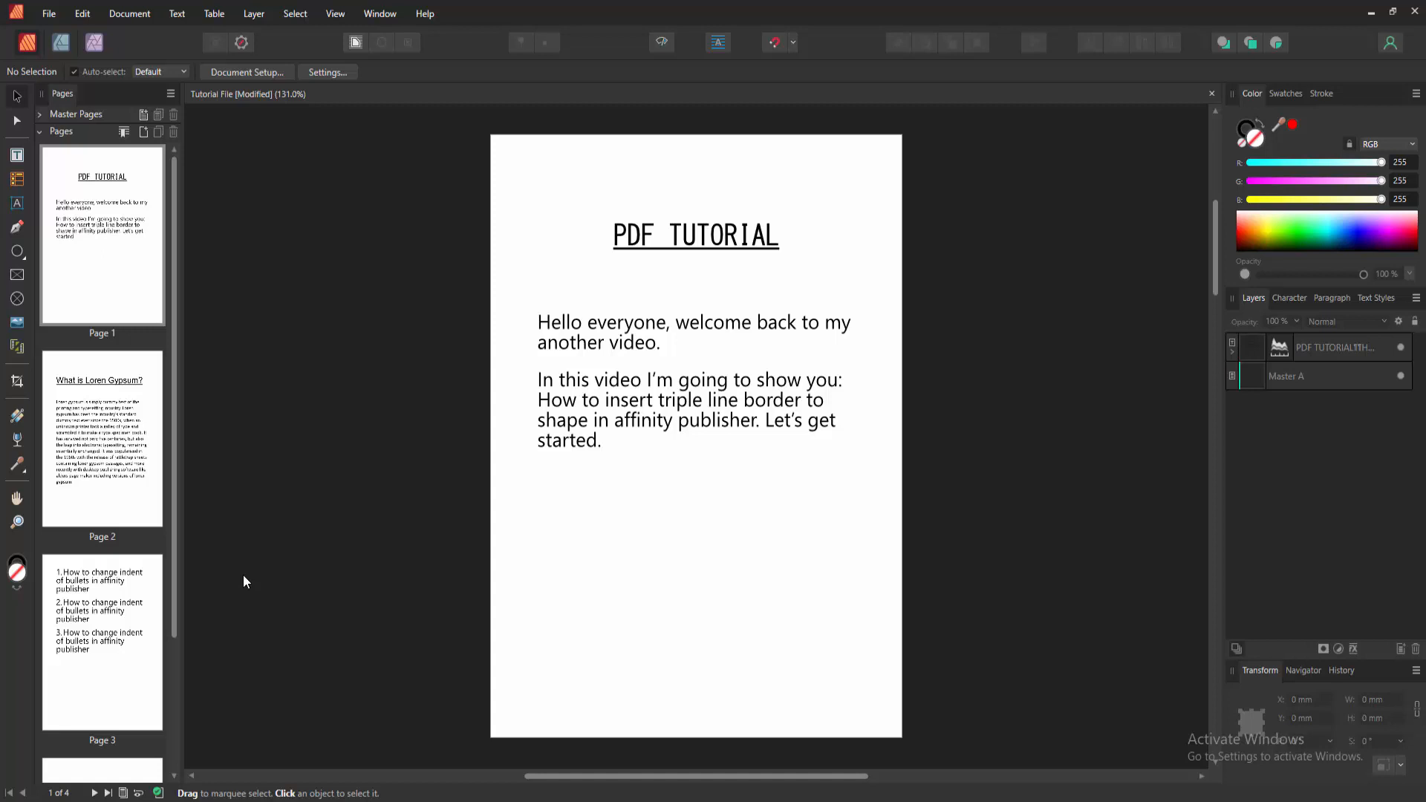
pyautogui.moveTo(124, 521)
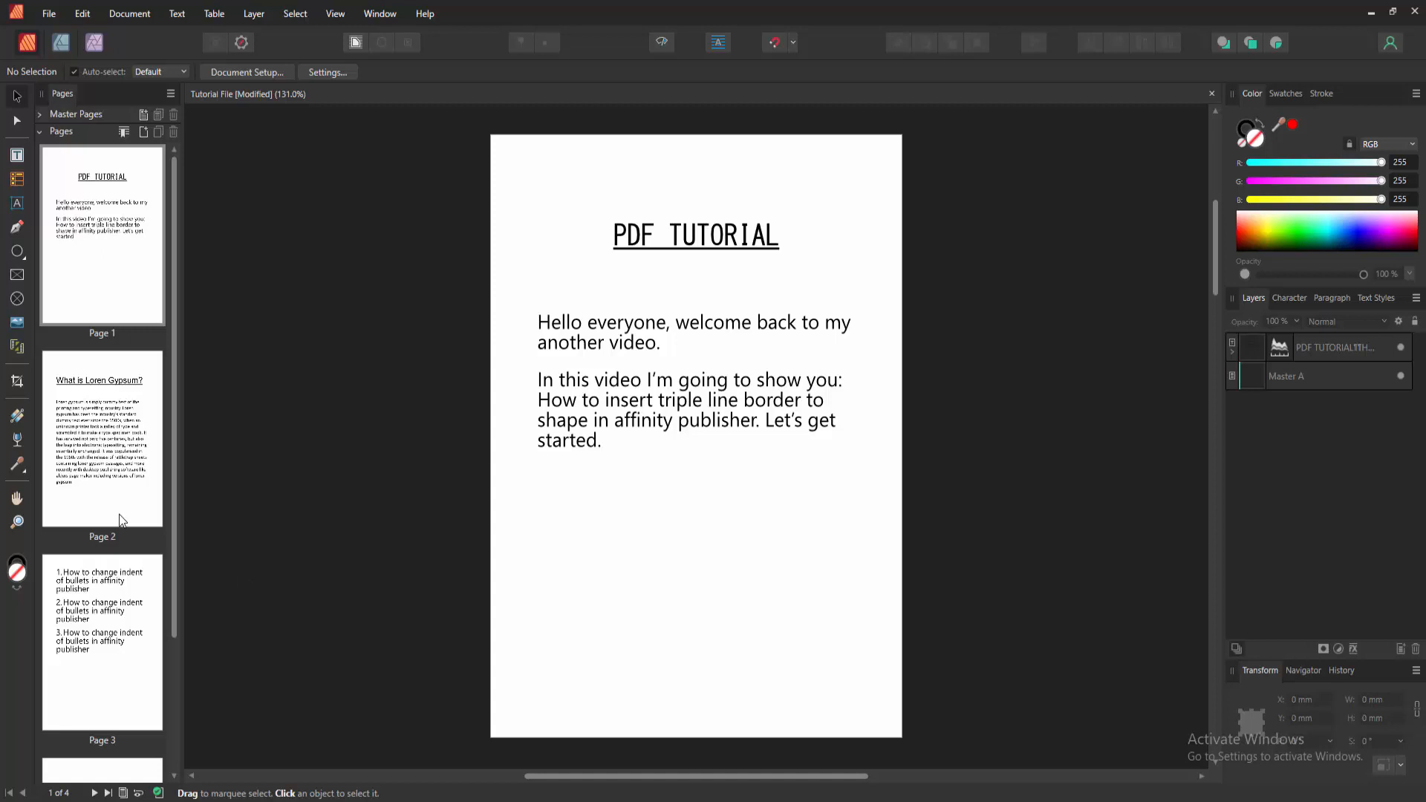
# Scroll down the Pages panel to reach blank page 4
pyautogui.scroll(-3)
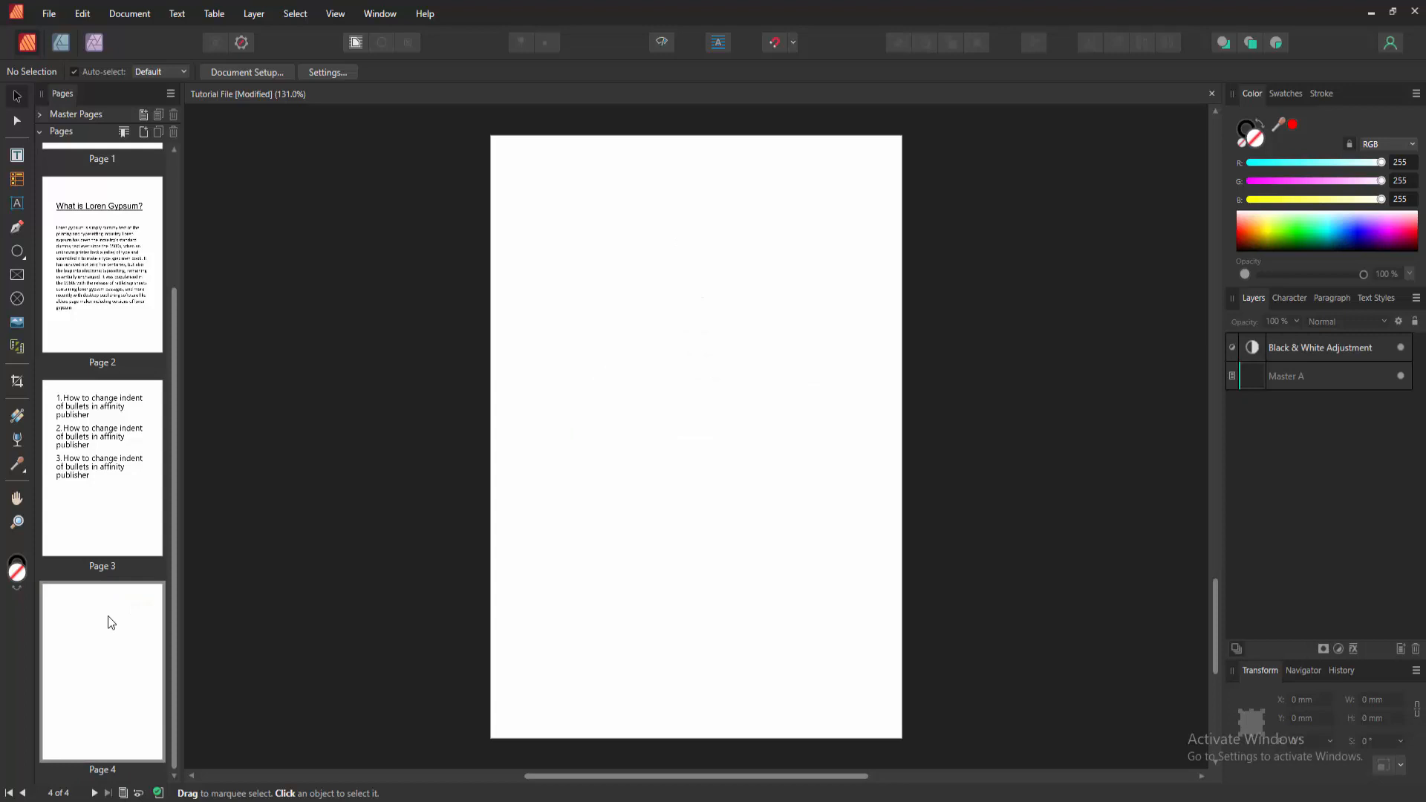
pyautogui.moveTo(30, 238)
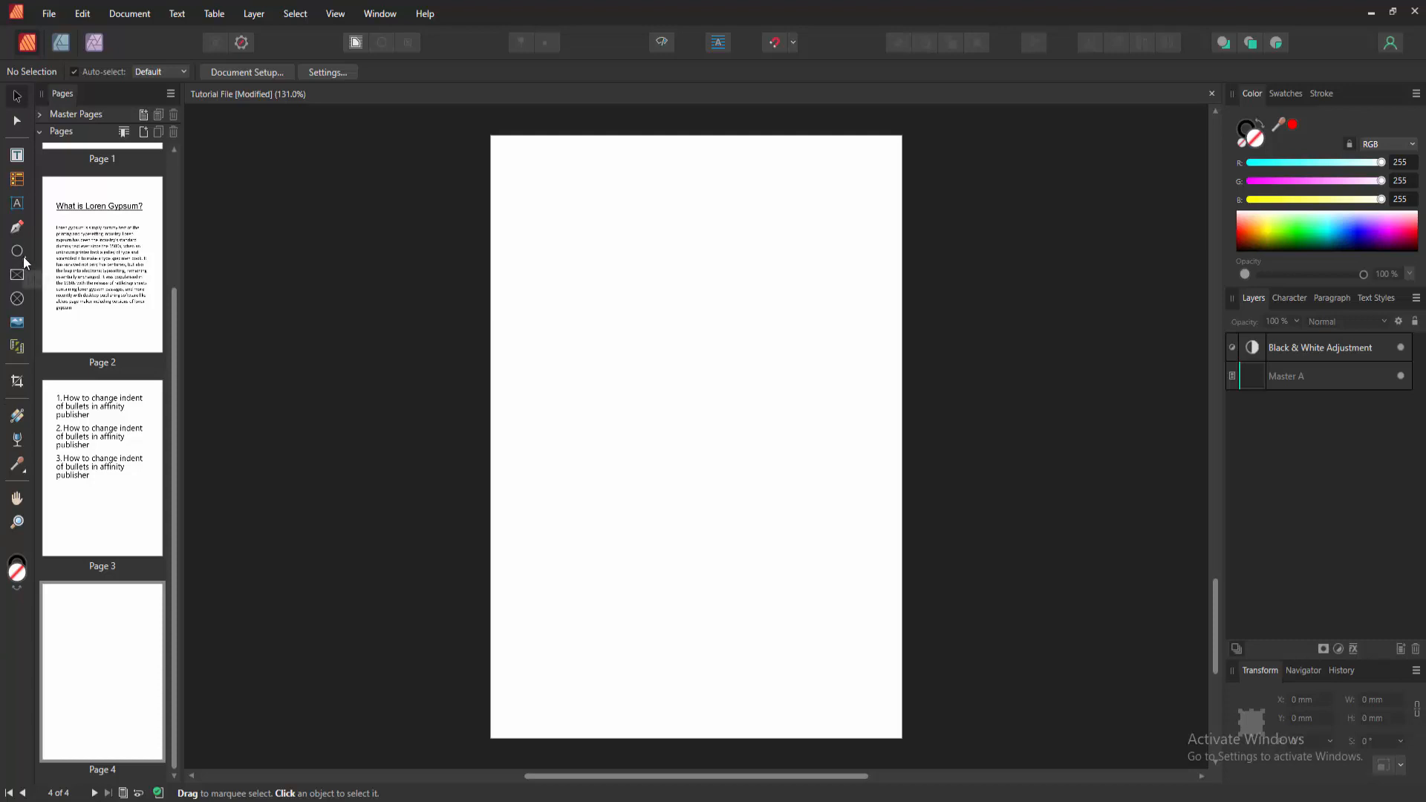
# Draw a rounded square near the centre of page 4 with the Rounded Rectangle Tool
pyautogui.click(16, 250)
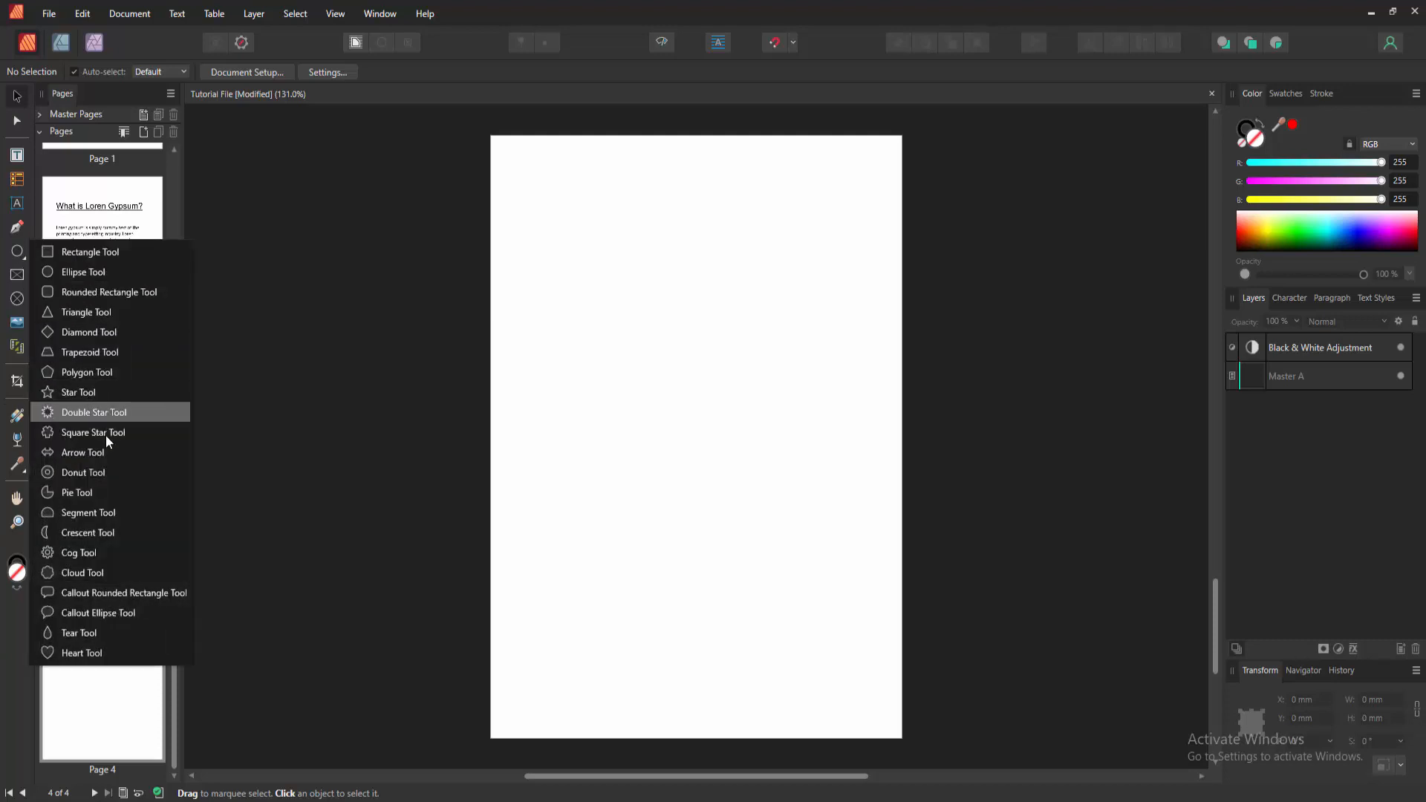
pyautogui.moveTo(101, 292)
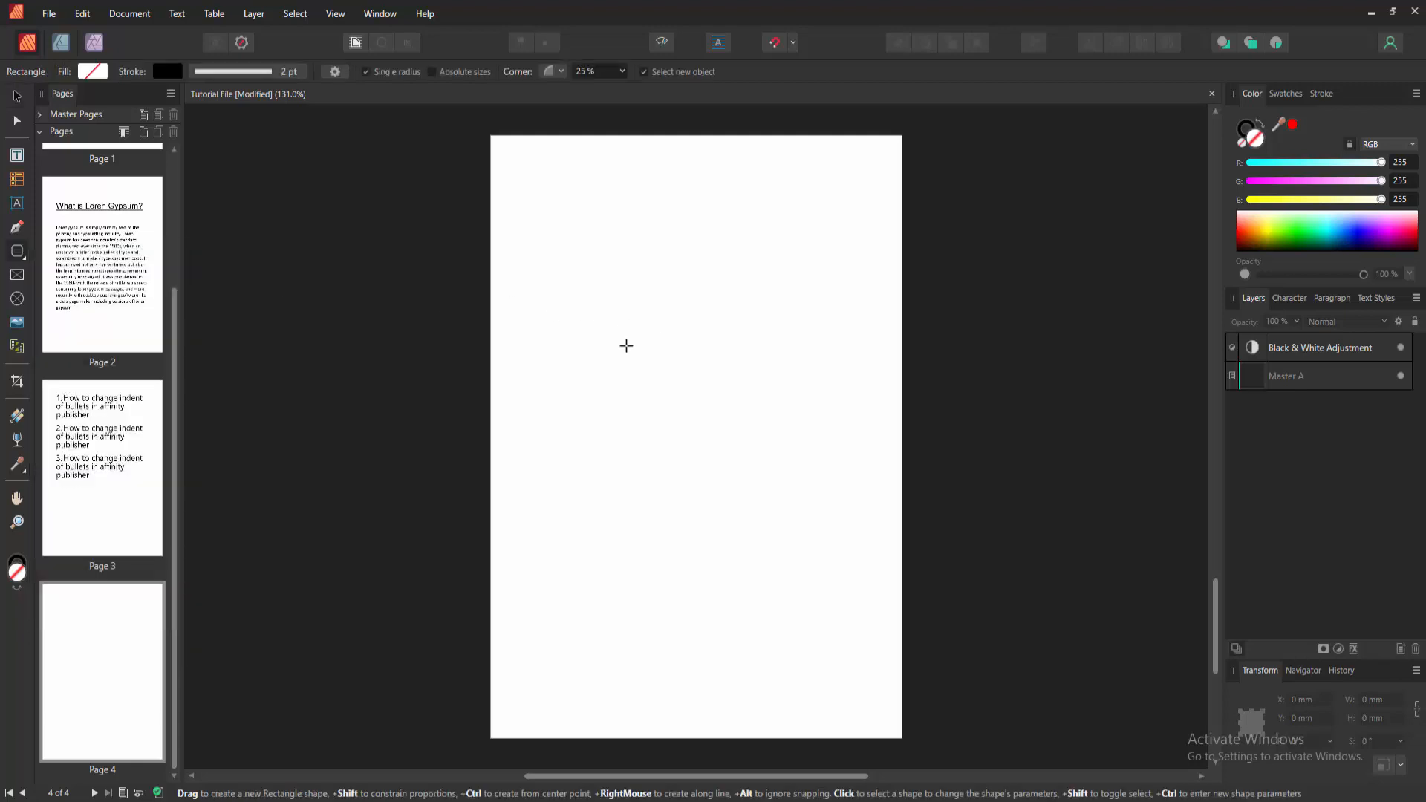
pyautogui.moveTo(555, 286); pyautogui.dragTo(810, 546)
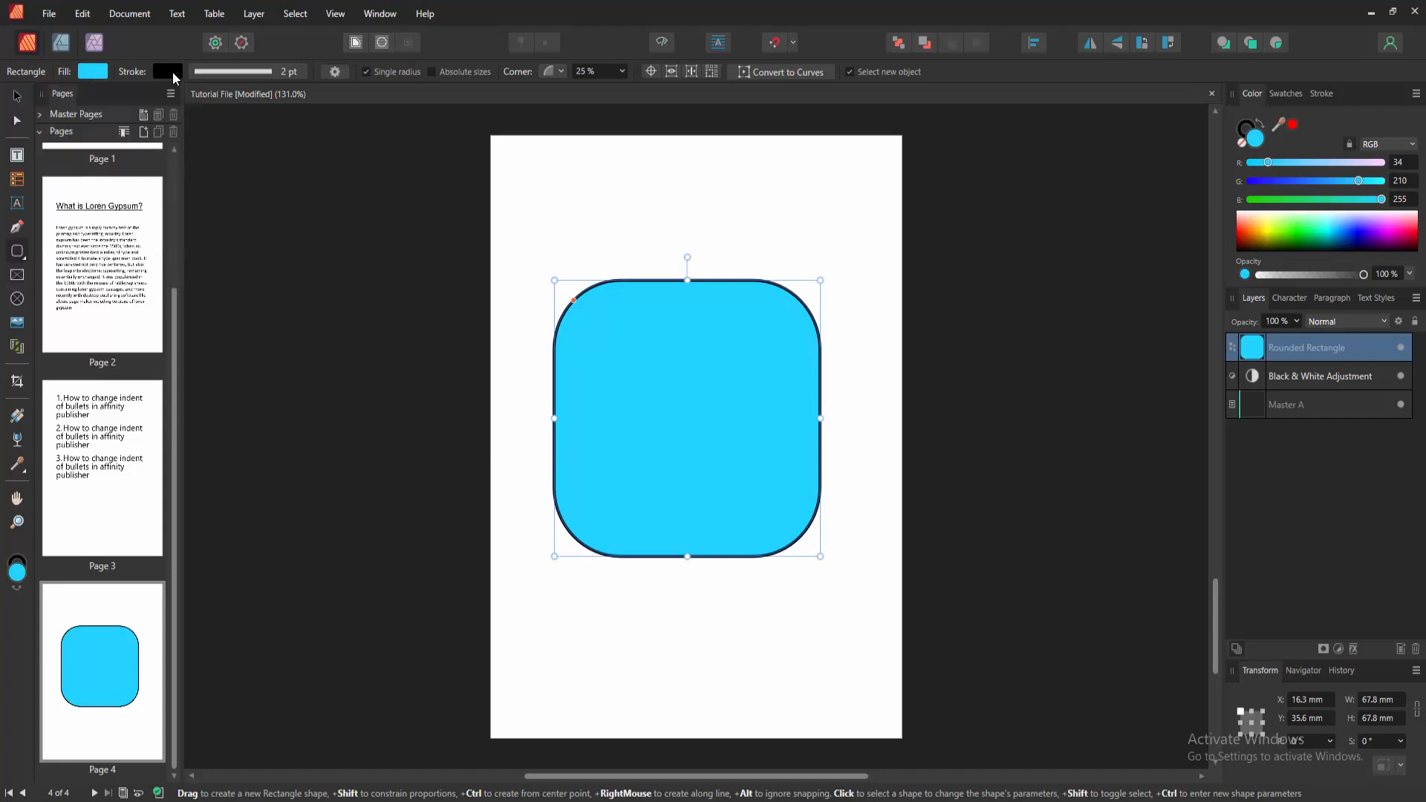
pyautogui.click(167, 71)
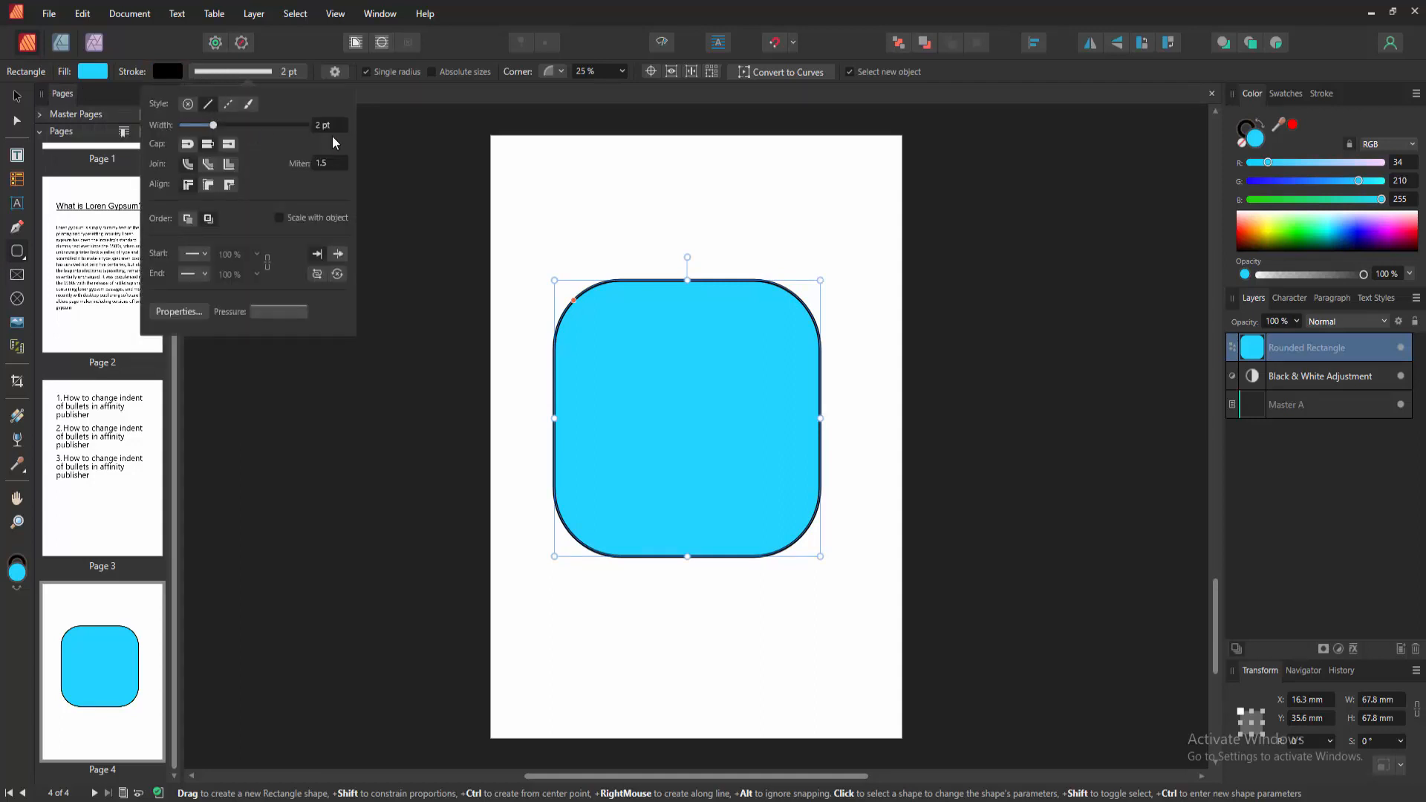
pyautogui.click(325, 125)
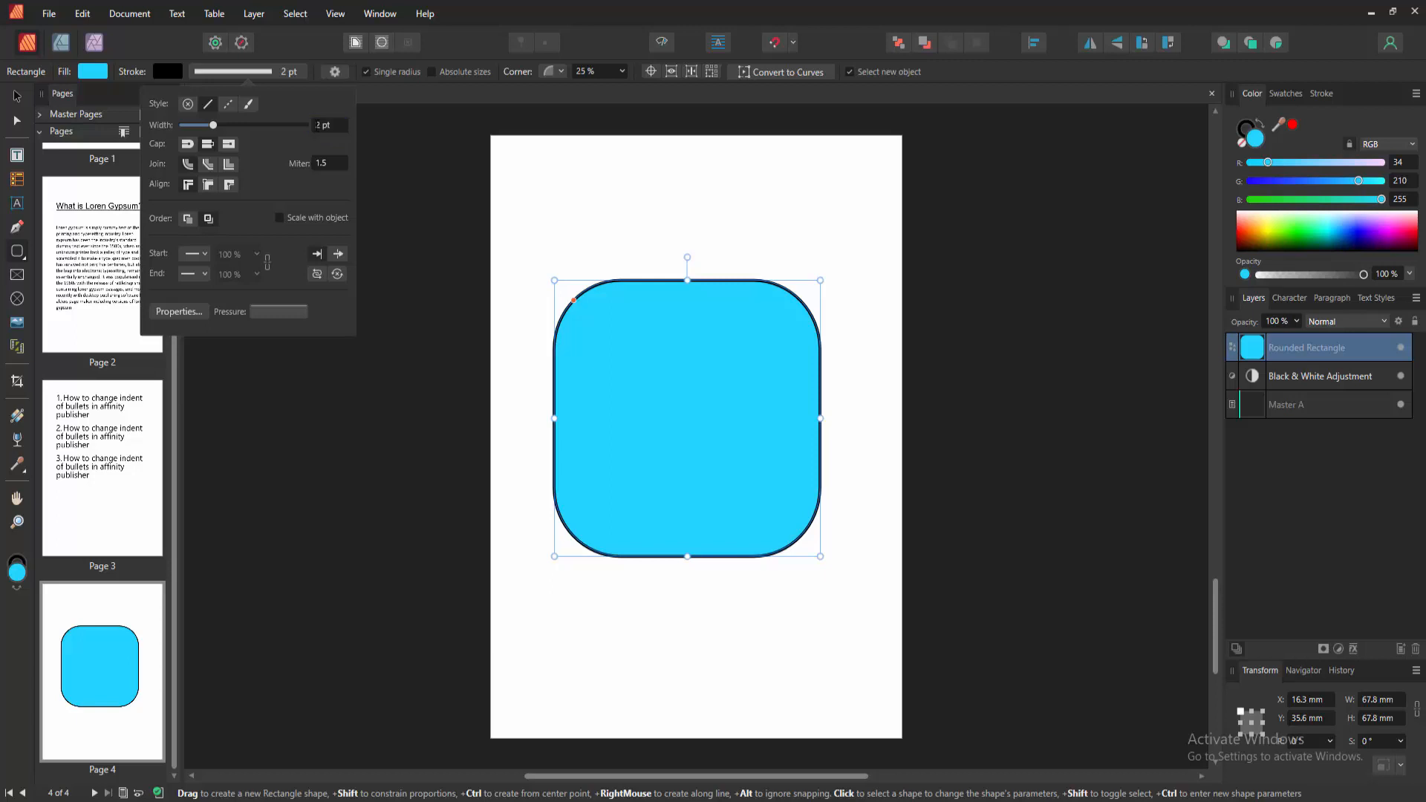
pyautogui.moveTo(236, 300)
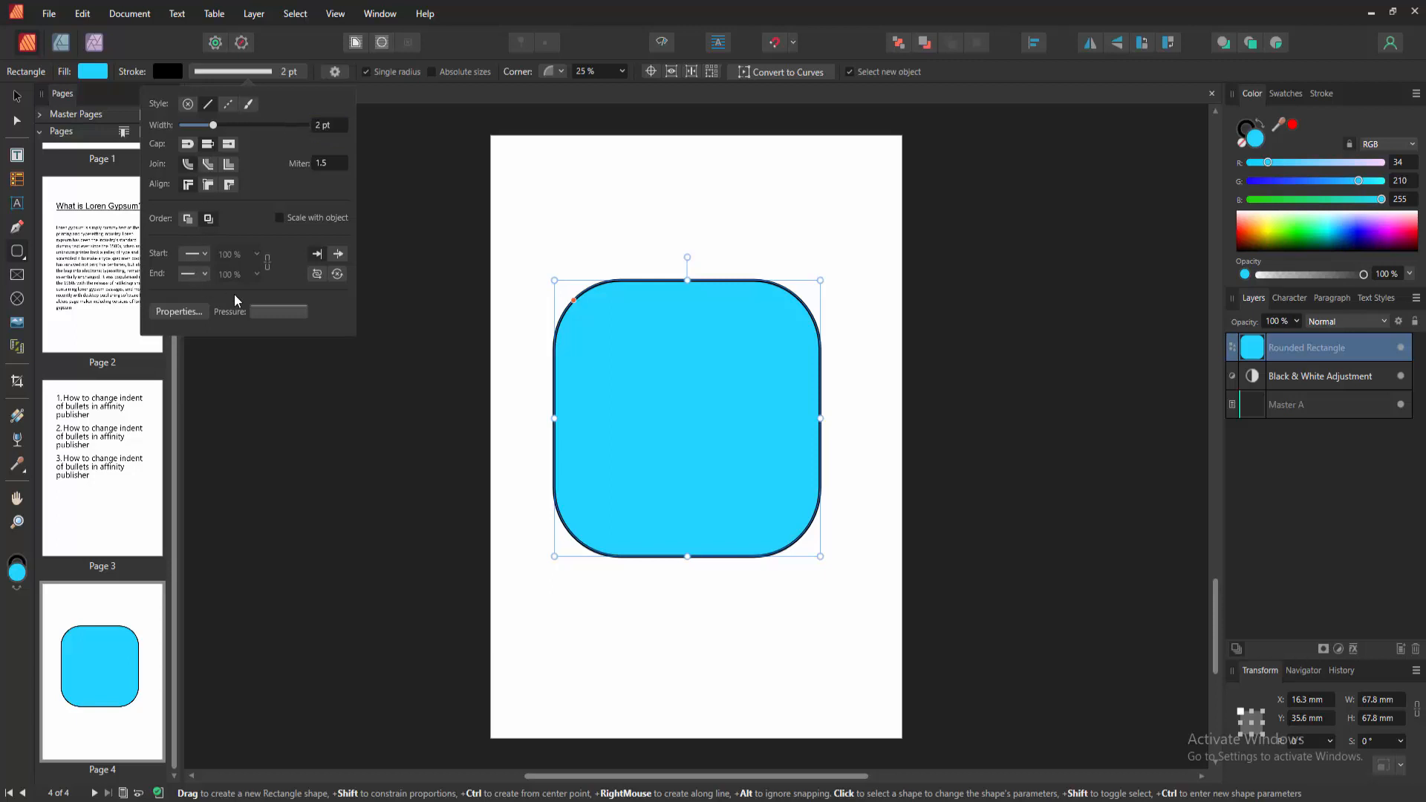
pyautogui.moveTo(291, 100)
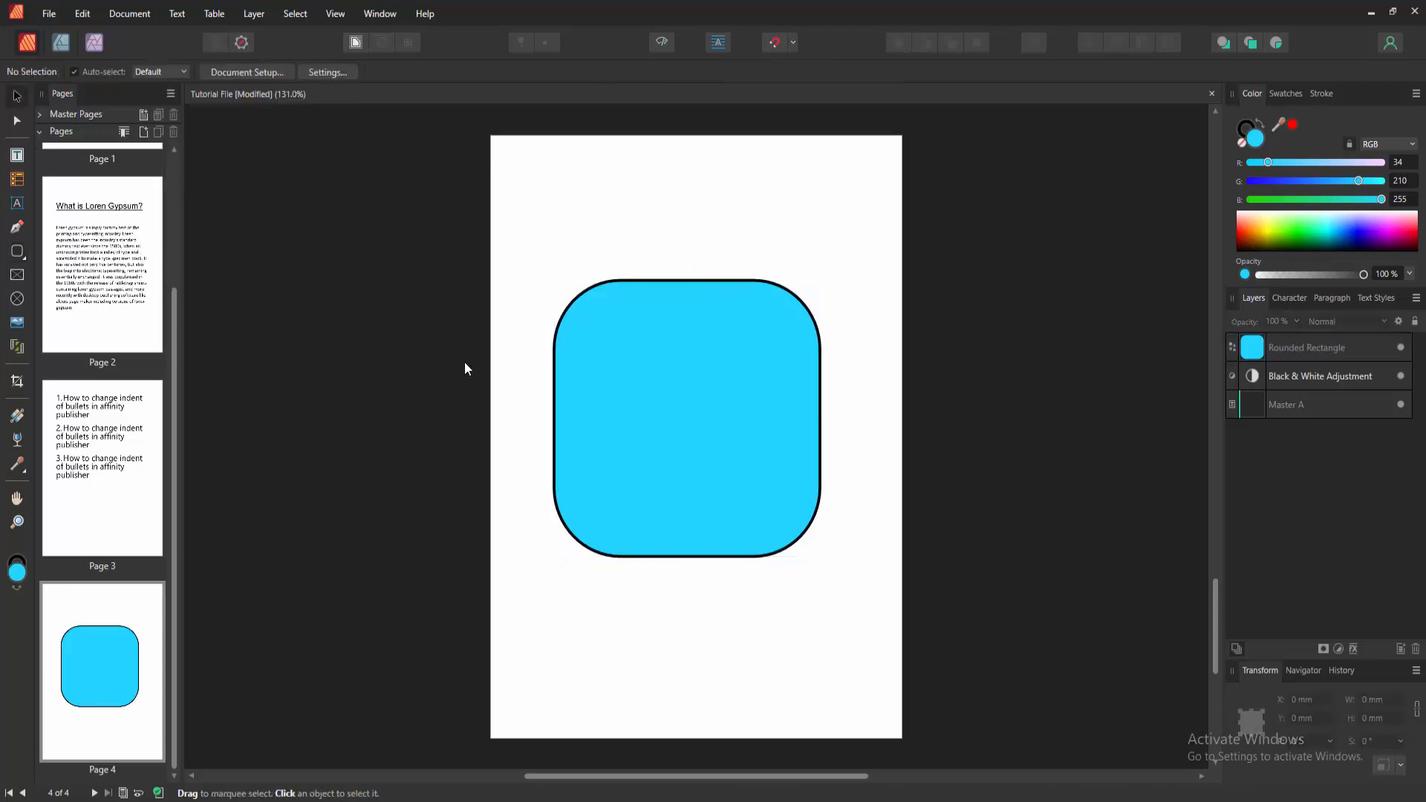
# Paste a copy of the blue rounded square, enlarge it slightly, and remove its fill
pyautogui.click(636, 360)
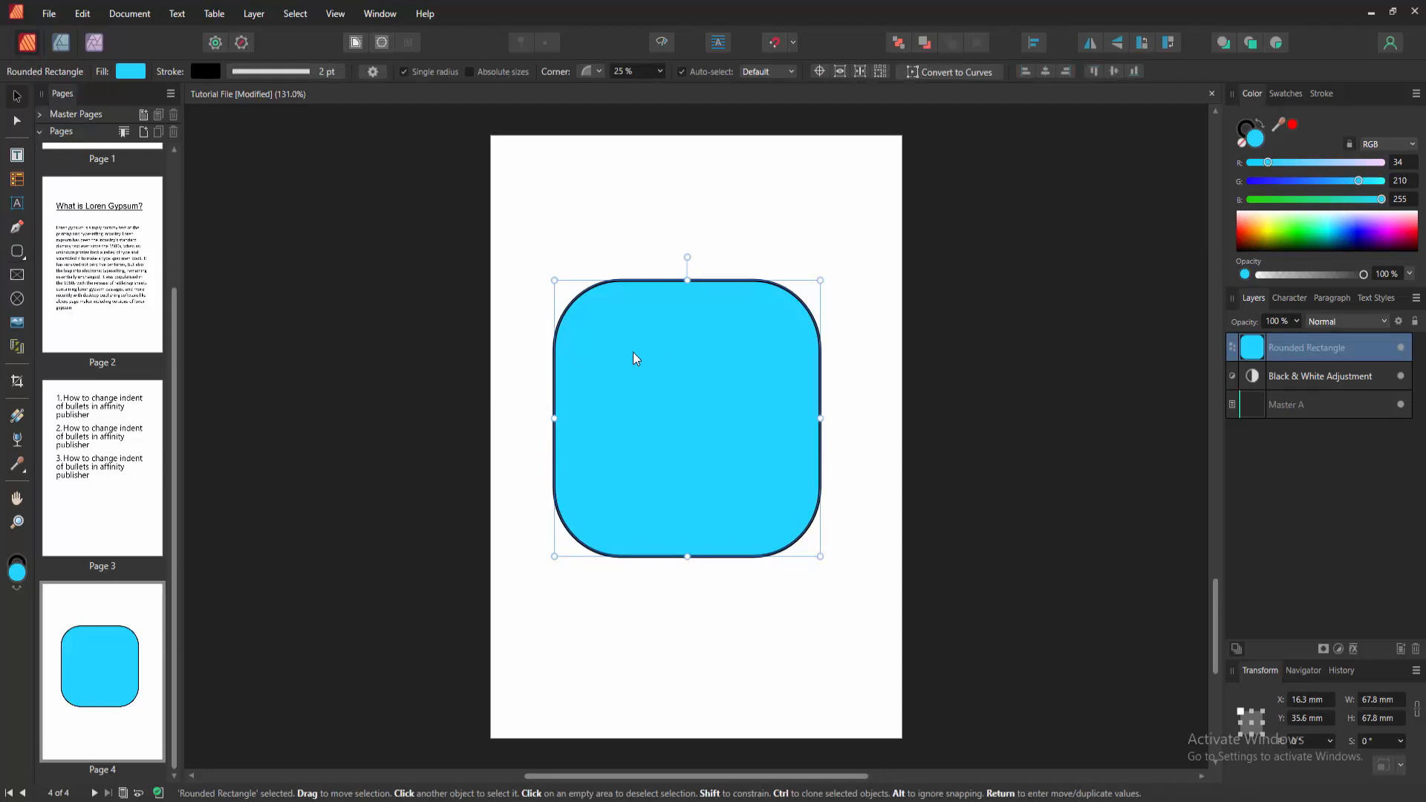
pyautogui.rightClick(635, 358)
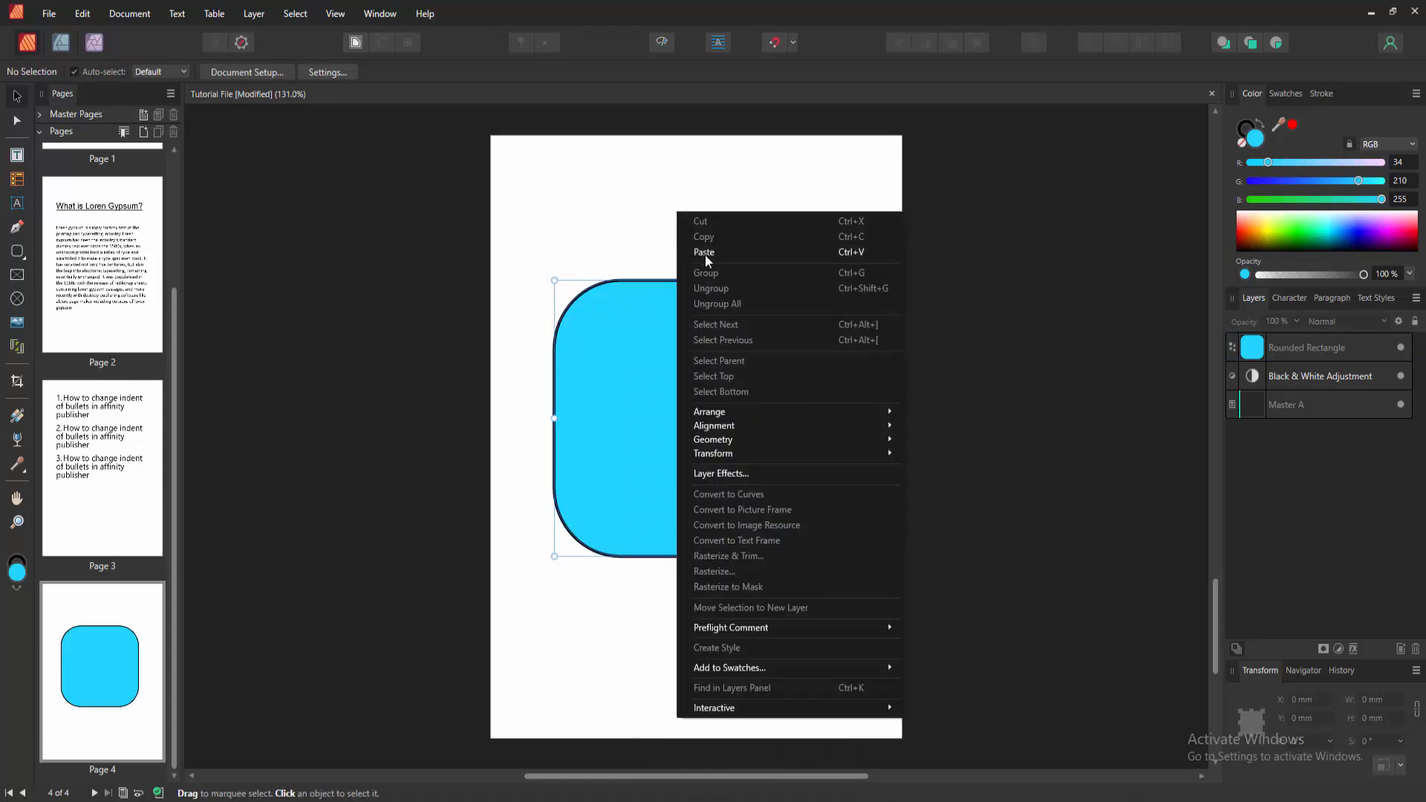
pyautogui.click(703, 252)
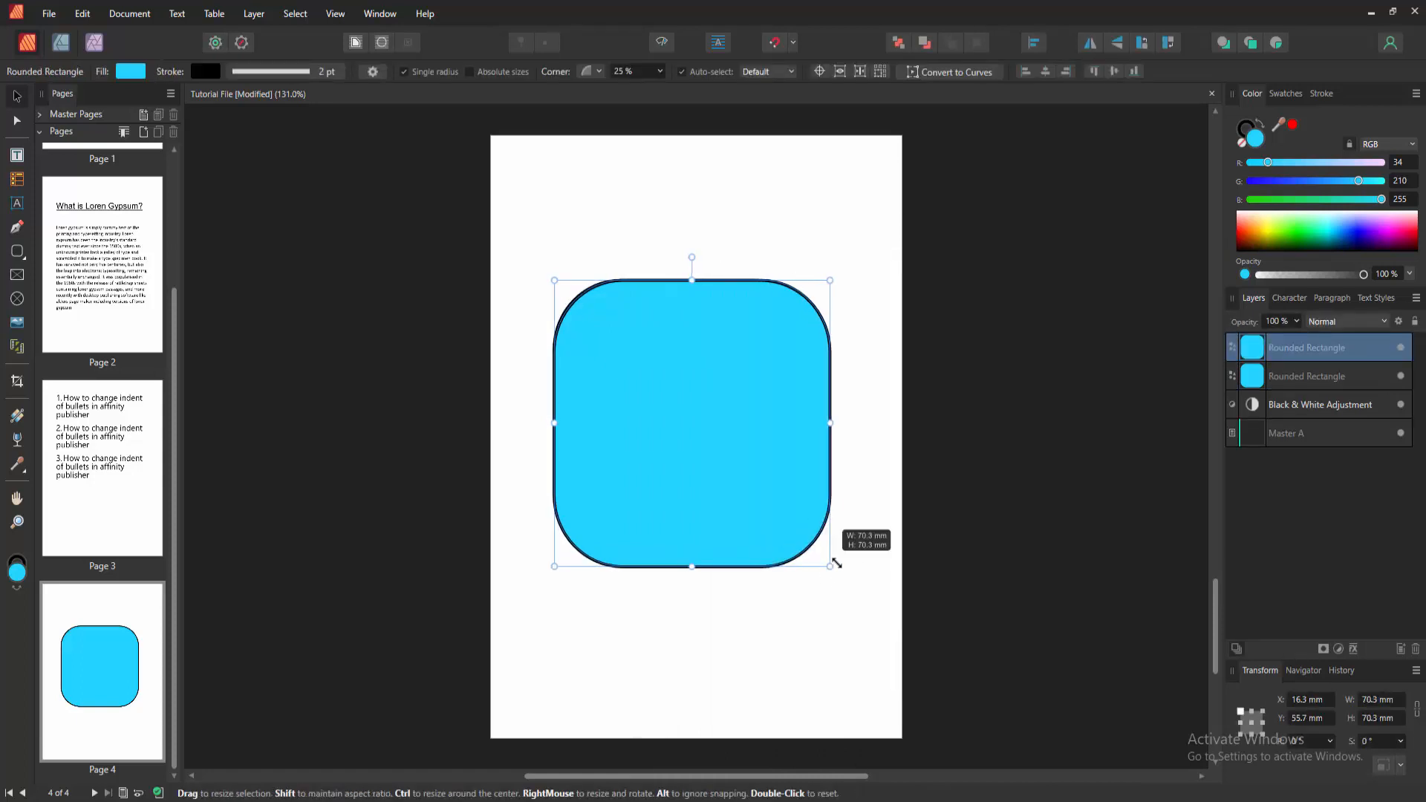
pyautogui.moveTo(830, 564); pyautogui.dragTo(837, 574)
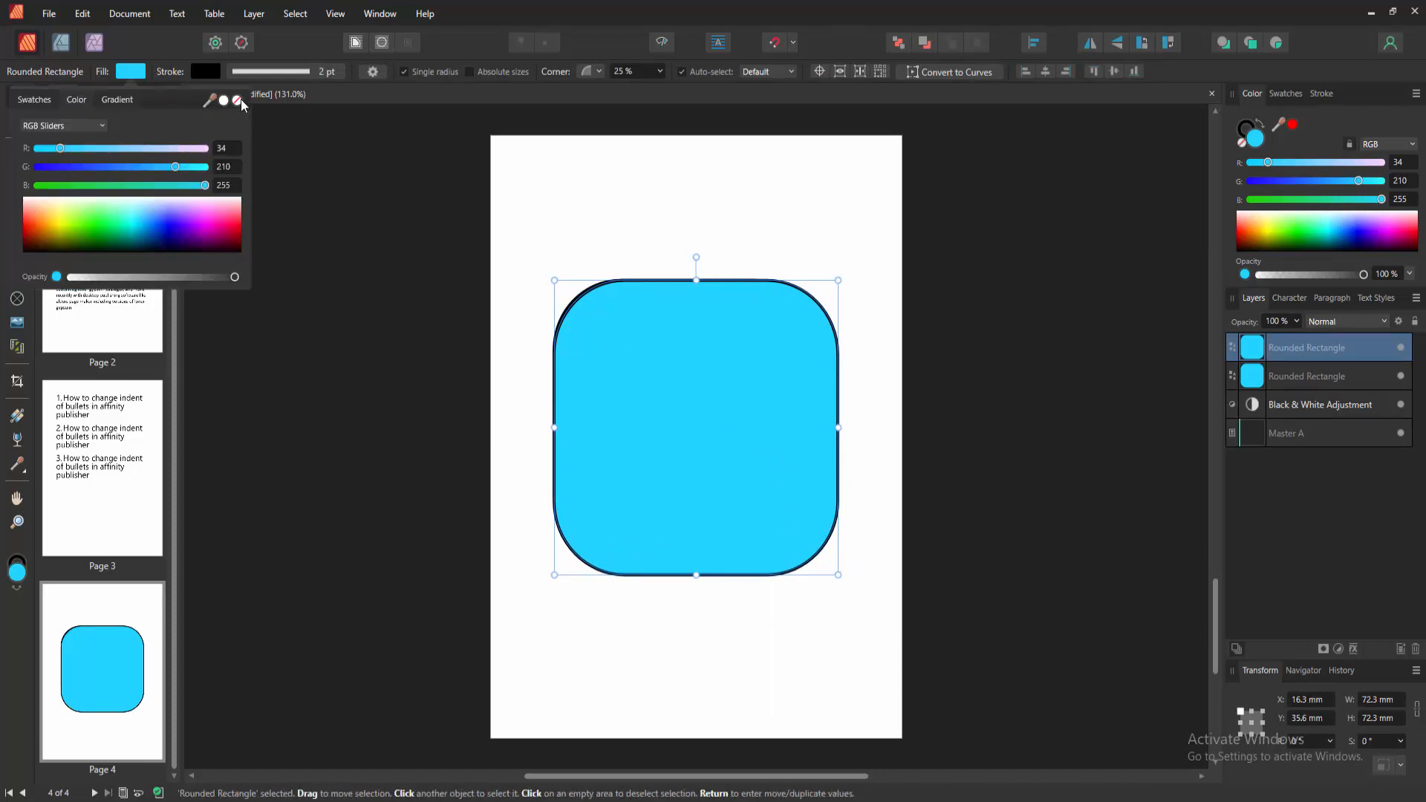
pyautogui.click(237, 100)
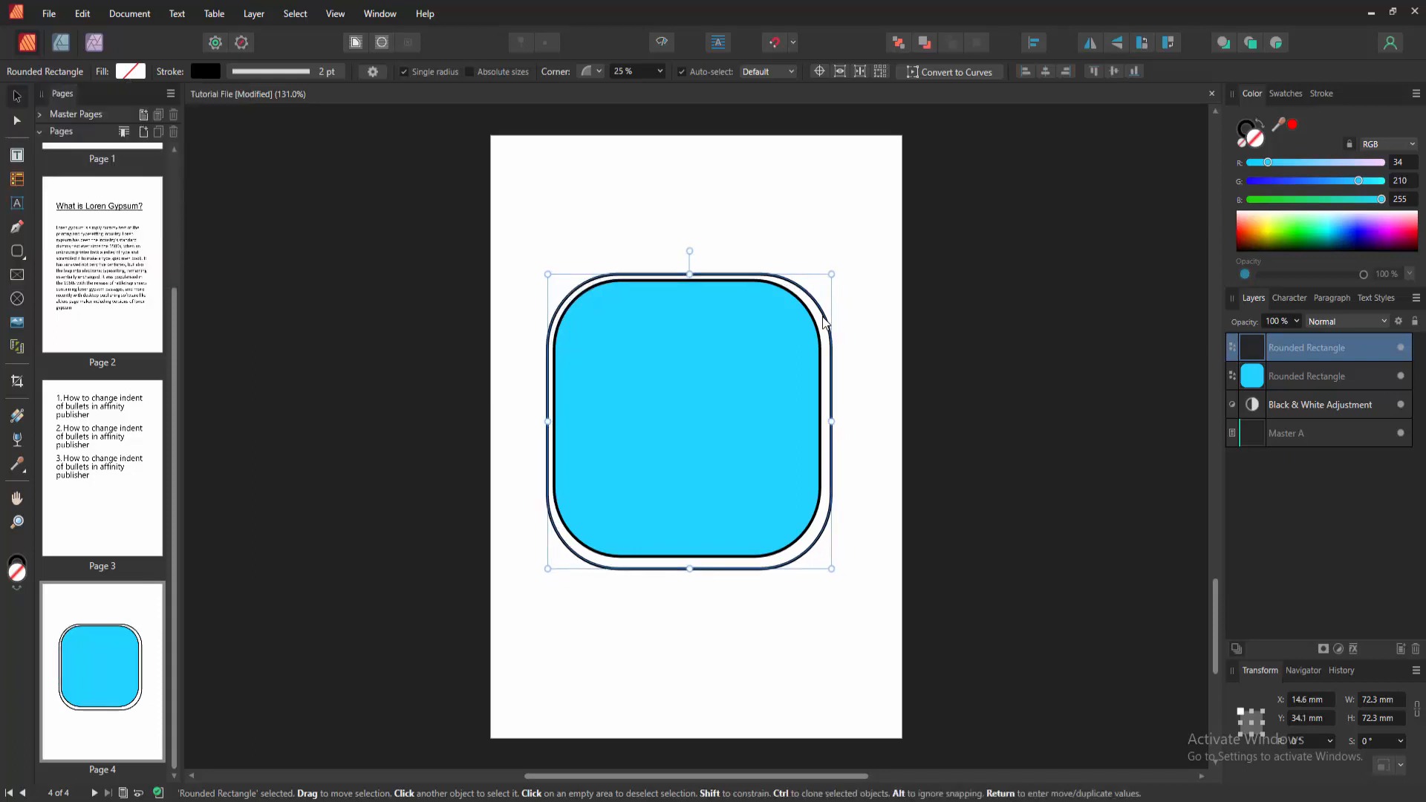
# Paste another outline copy and align all three shapes to the centre
pyautogui.rightClick(823, 320)
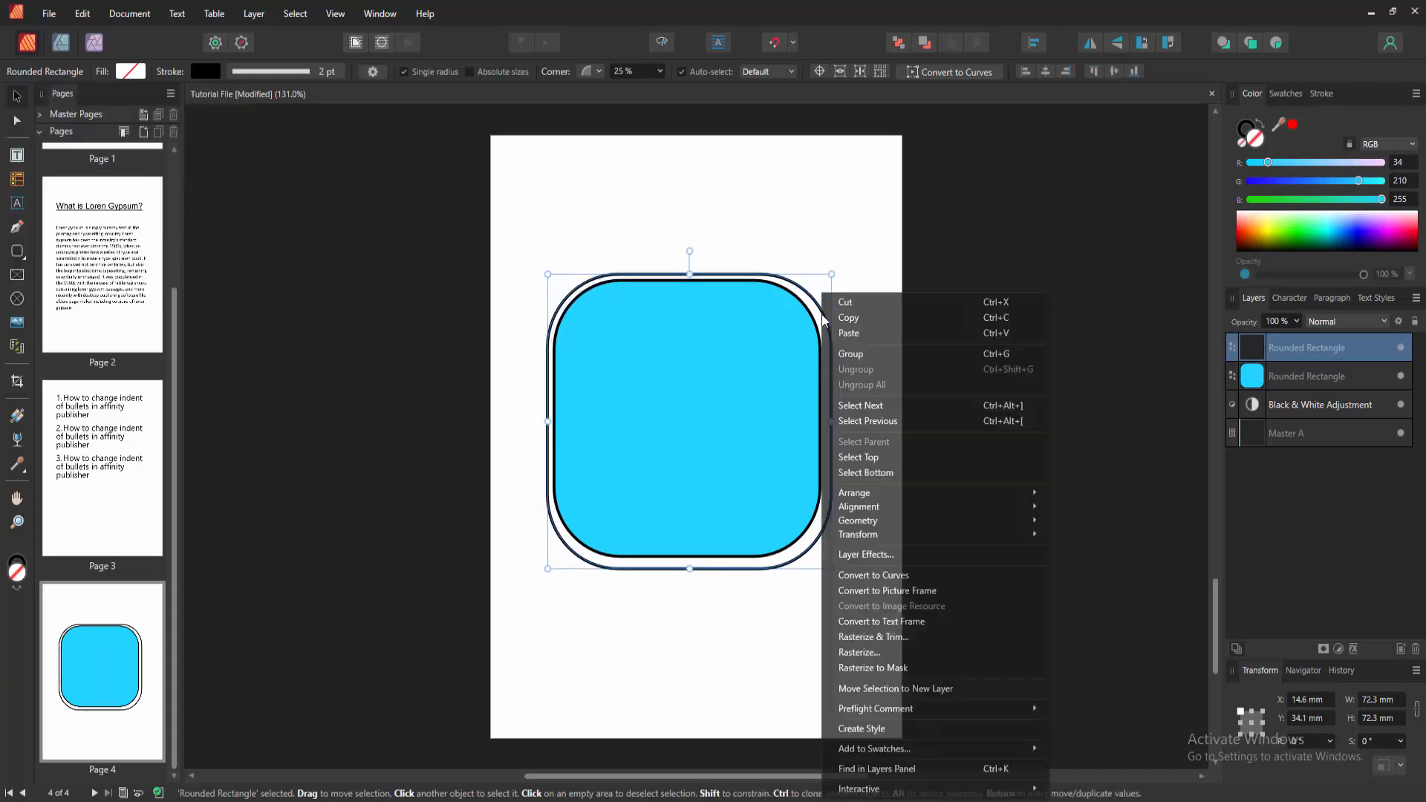
pyautogui.click(852, 182)
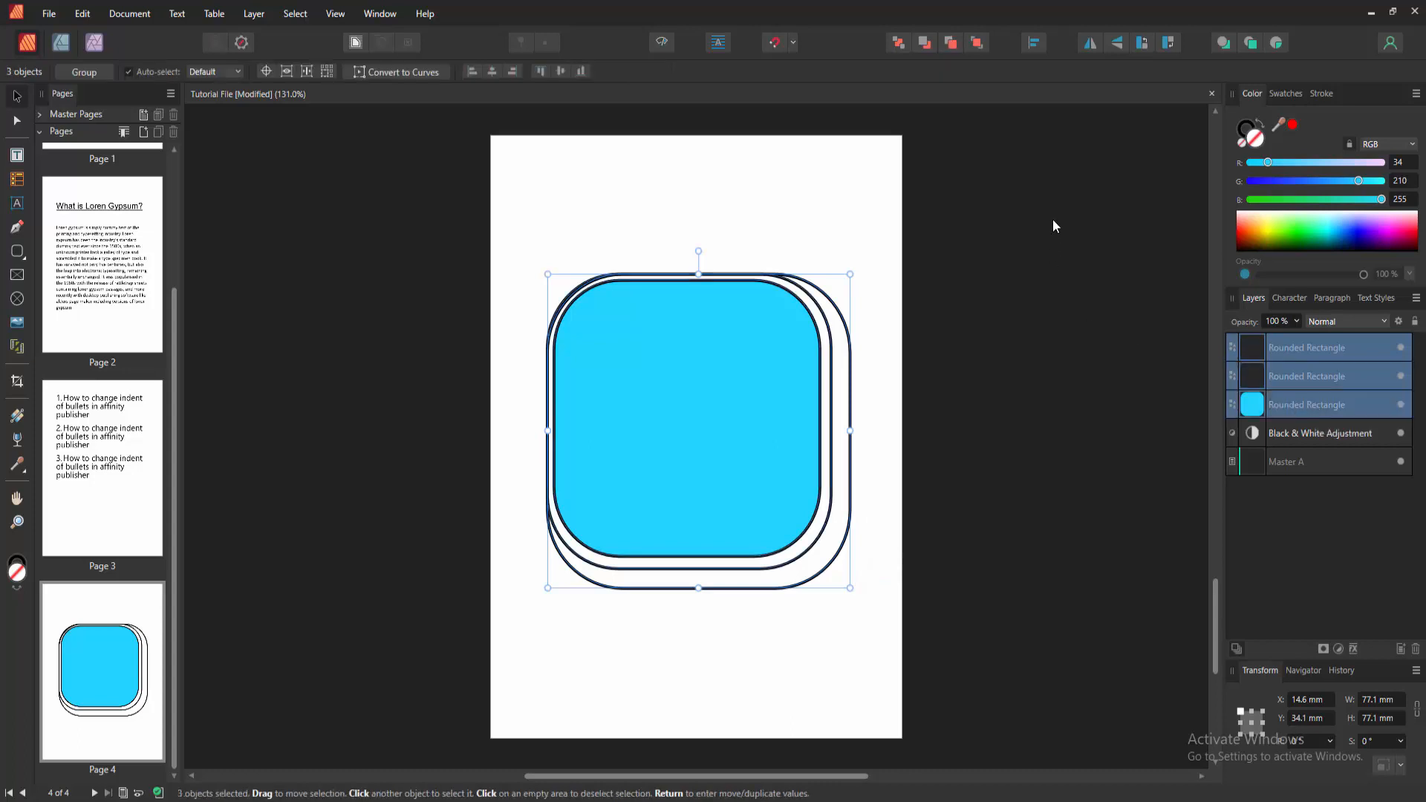
pyautogui.click(1033, 43)
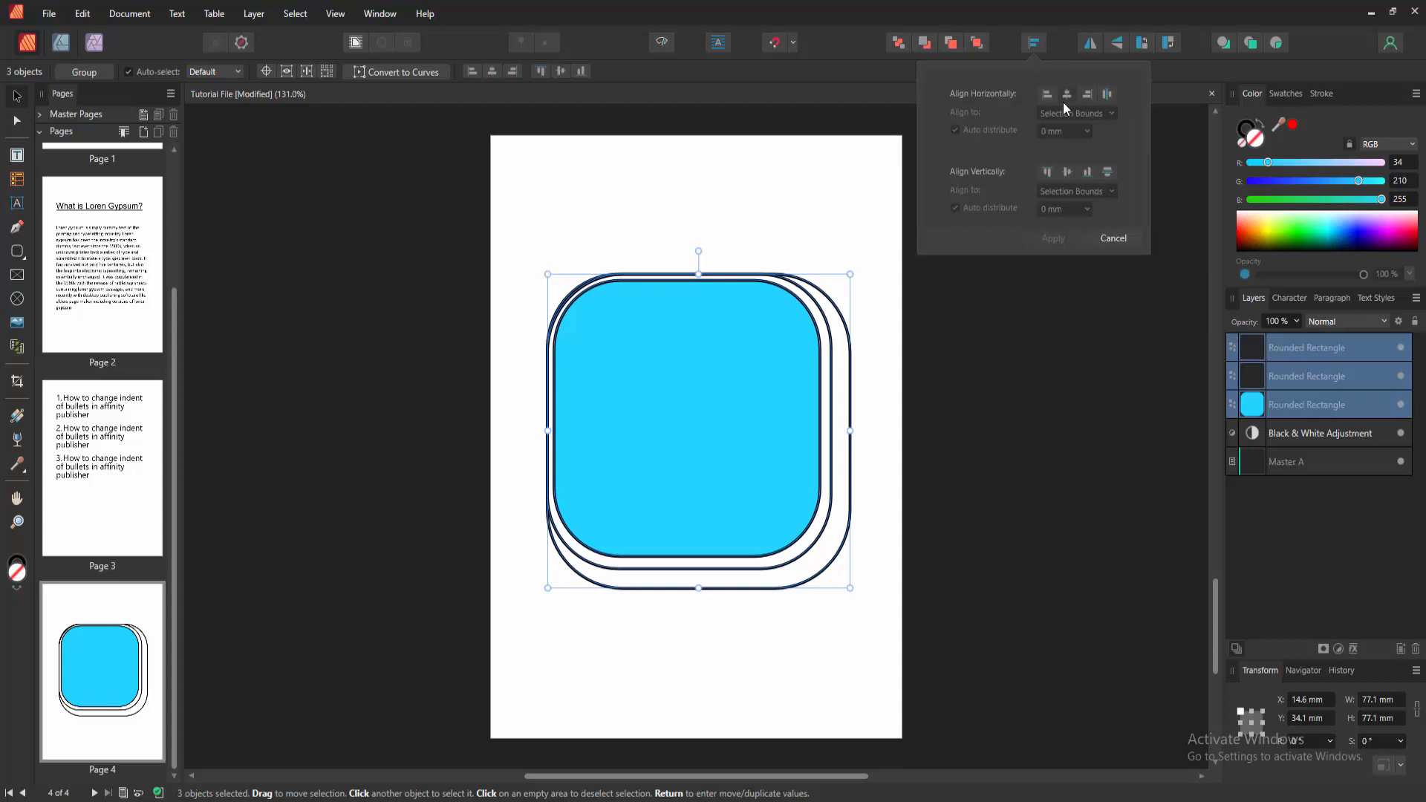
pyautogui.moveTo(1066, 95)
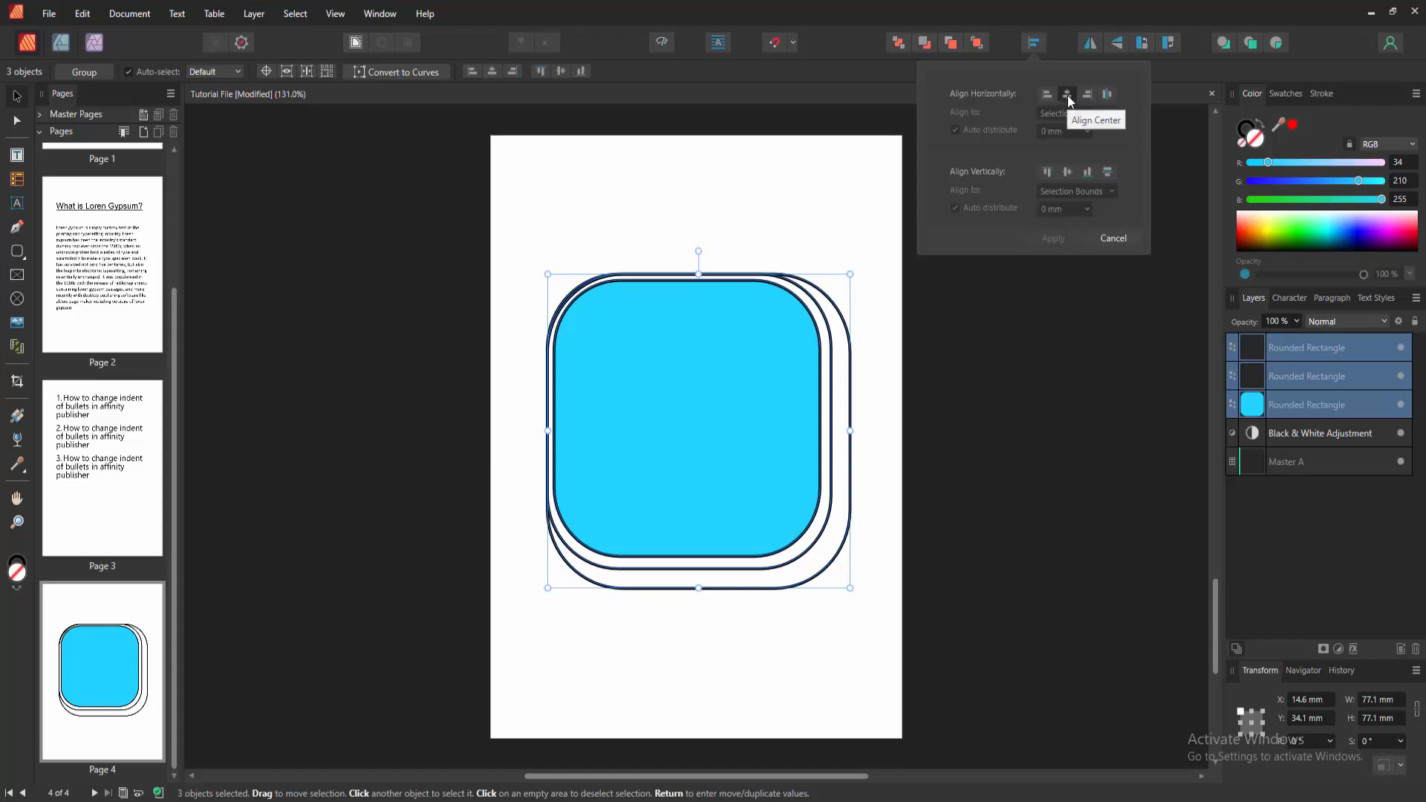
pyautogui.click(1067, 94)
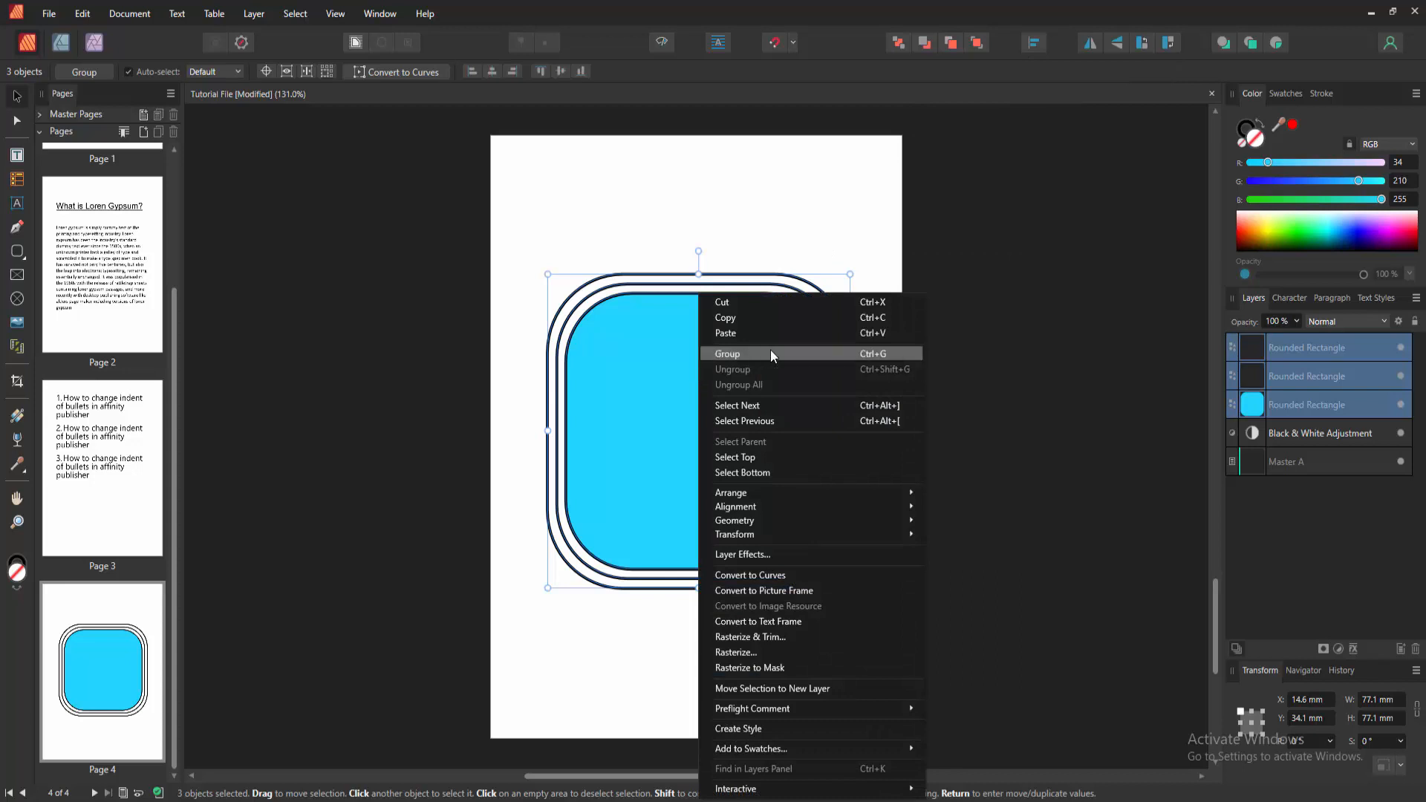
pyautogui.moveTo(952, 307)
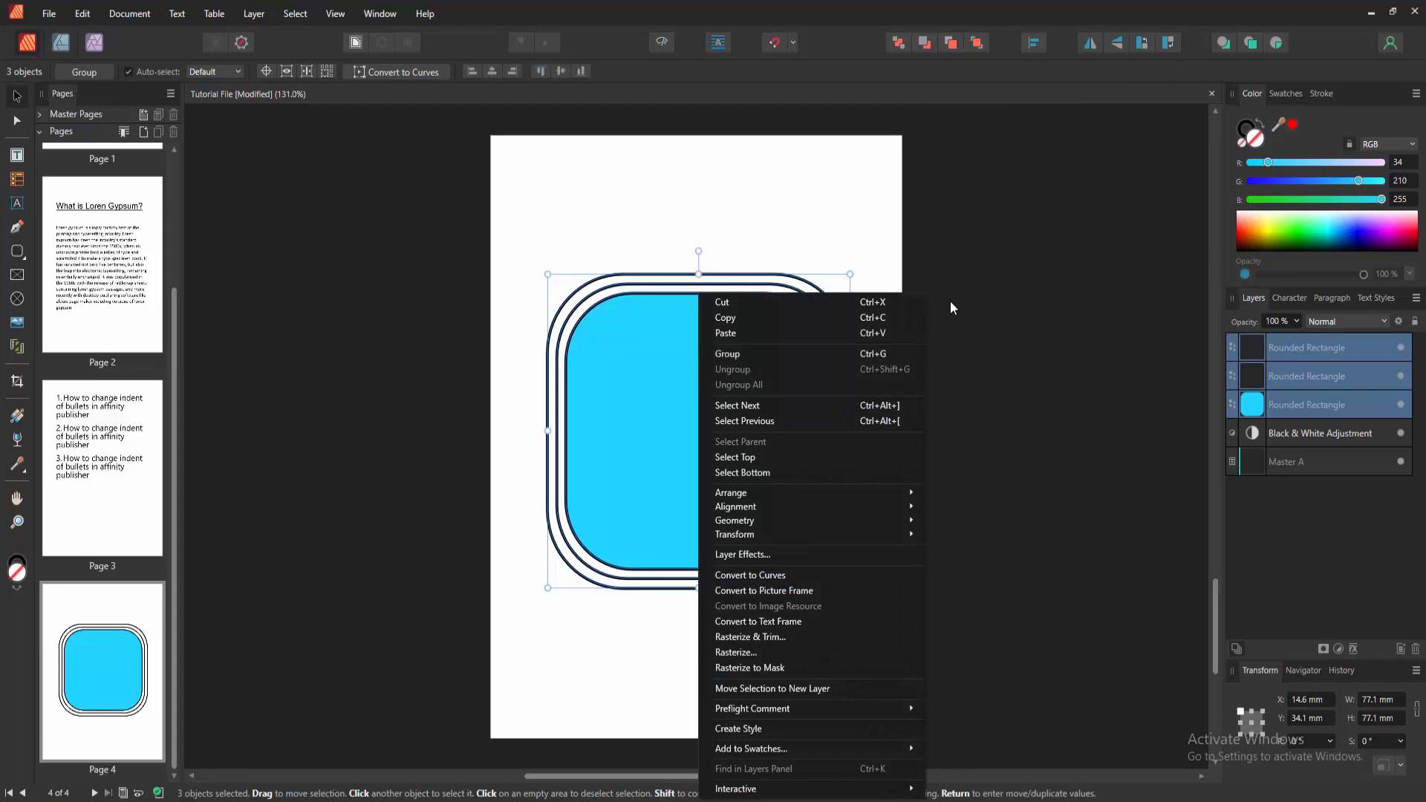
# Group the concentric rounded squares, deselect to check, then reselect the group
pyautogui.click(727, 354)
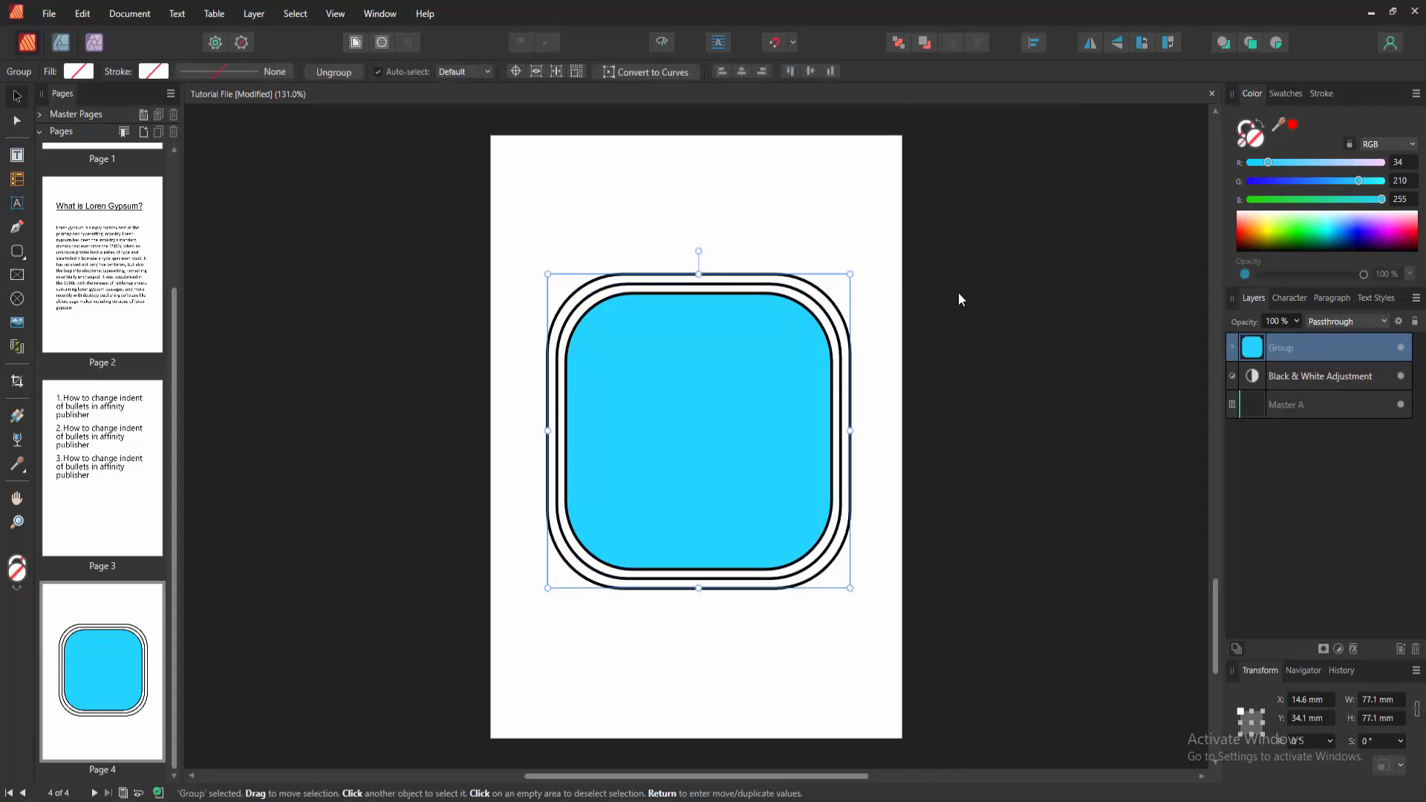
pyautogui.click(961, 300)
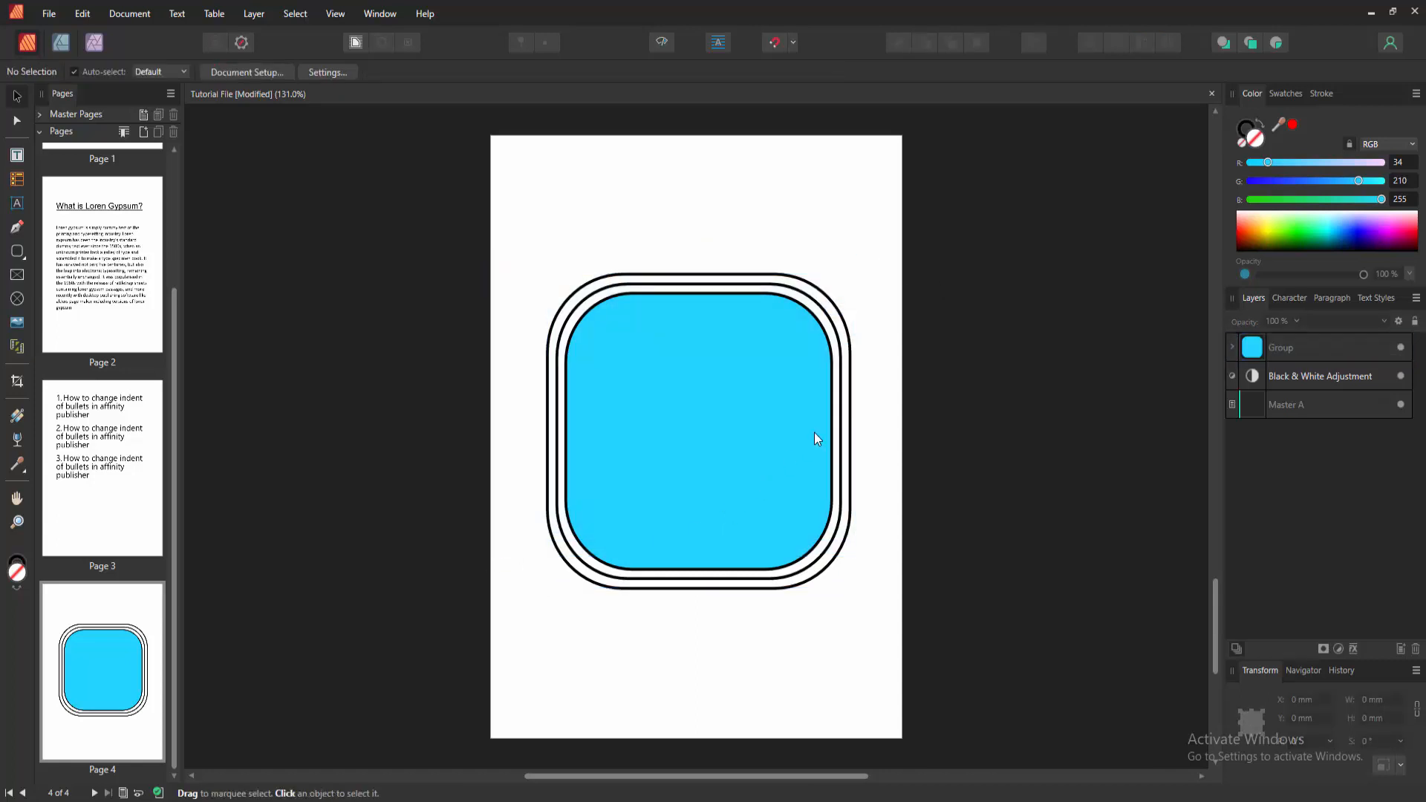
pyautogui.moveTo(933, 345)
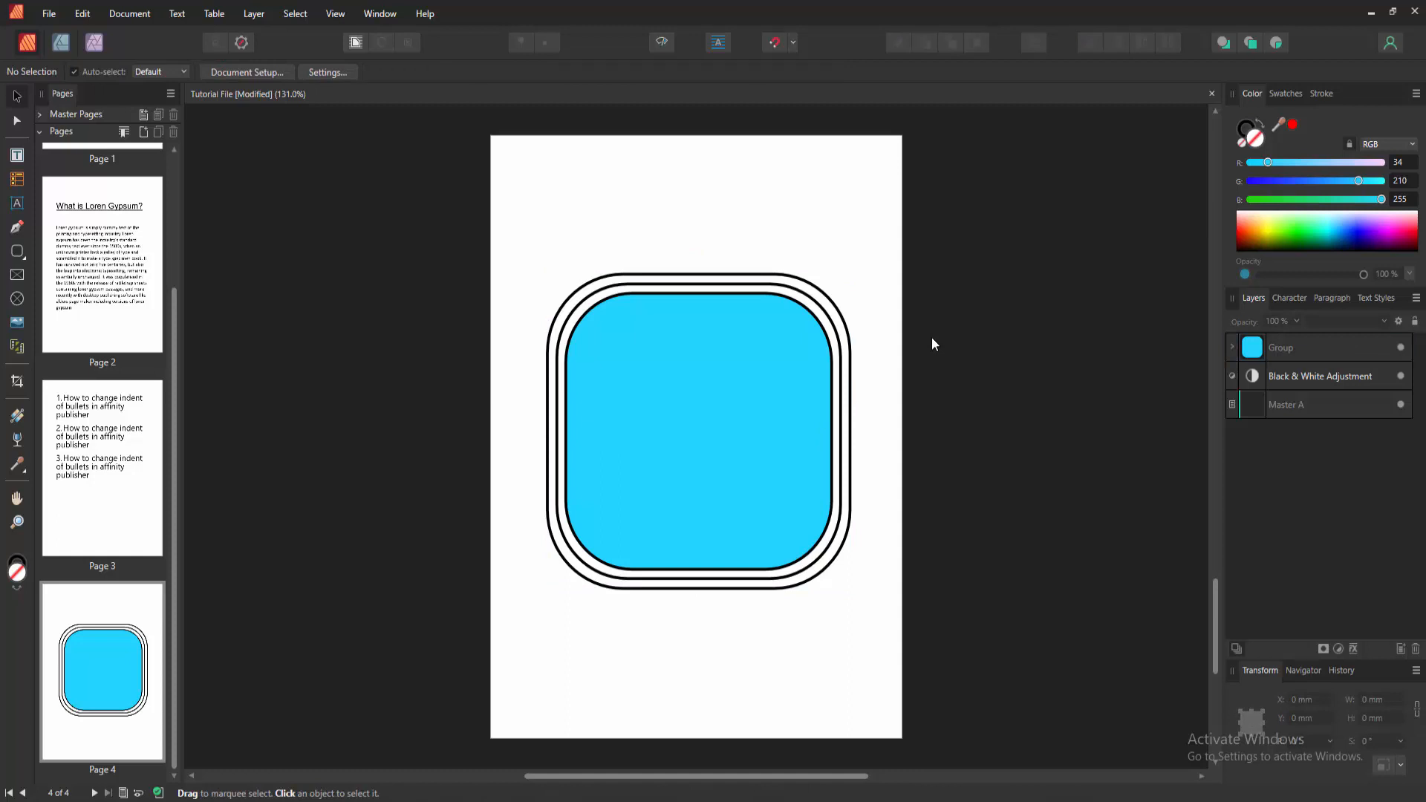
pyautogui.click(697, 427)
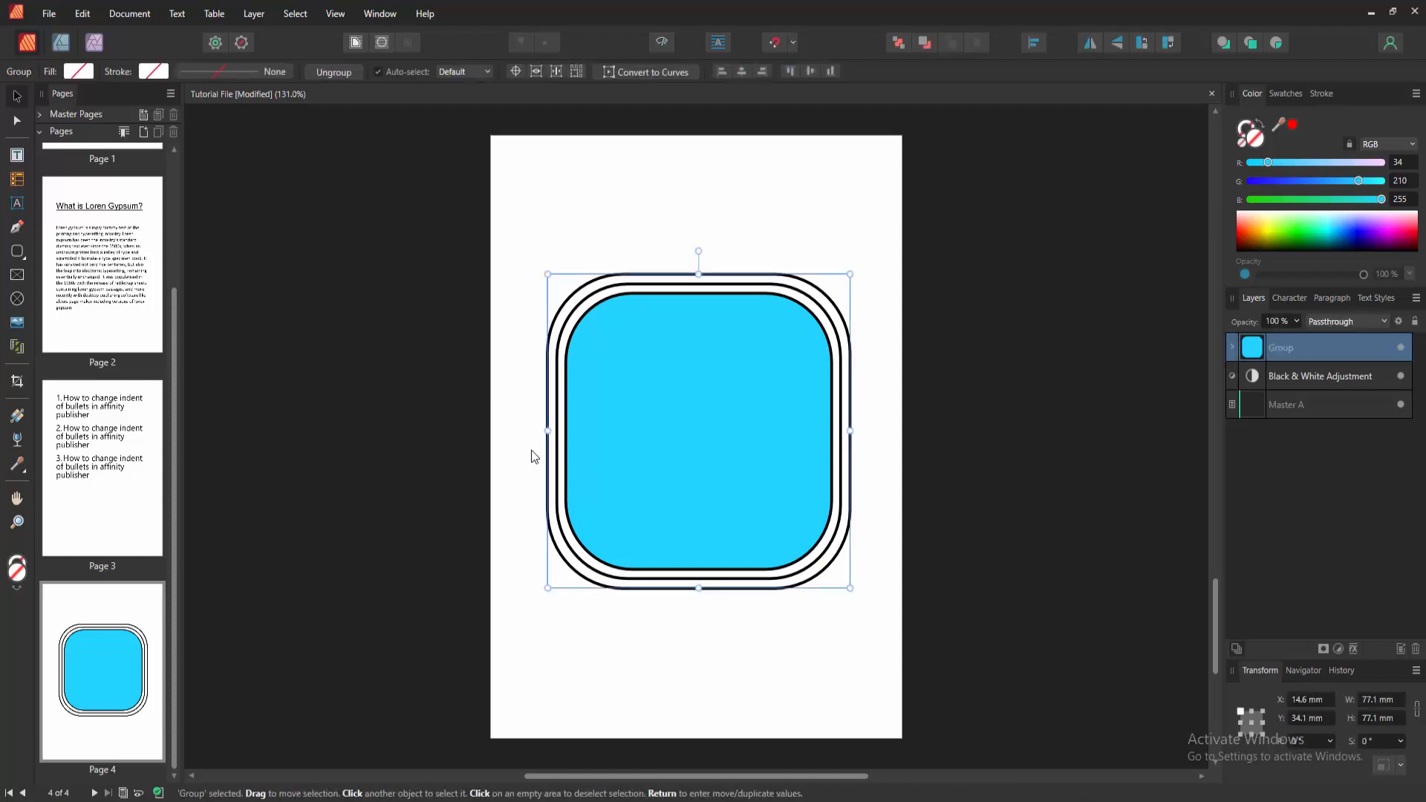